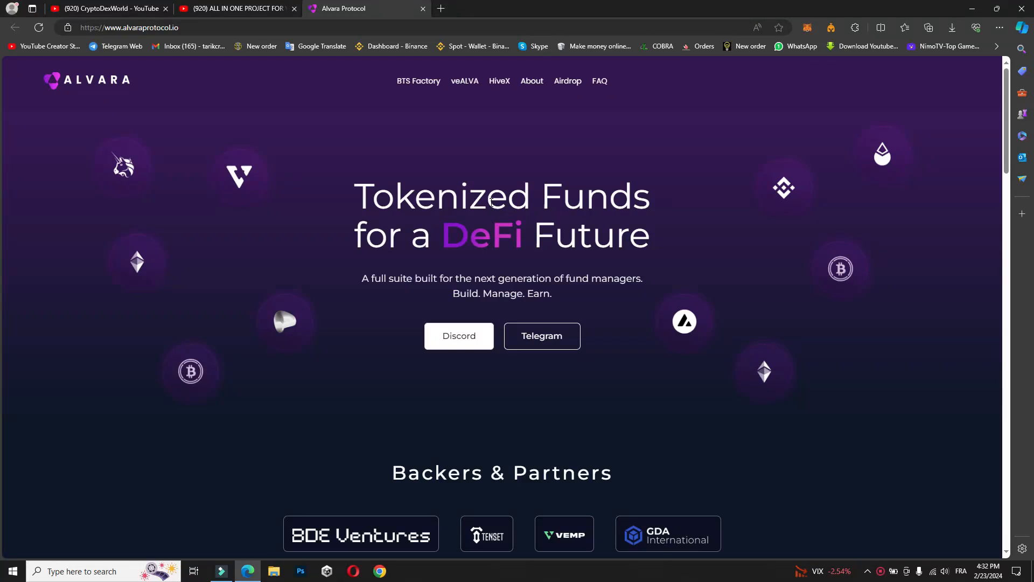
Scroll the homepage past Backers & Partners to the 'We're Changing the Way the World Invests' section
{"action": "scroll", "scroll_direction": "down", "scroll_amount": 3}
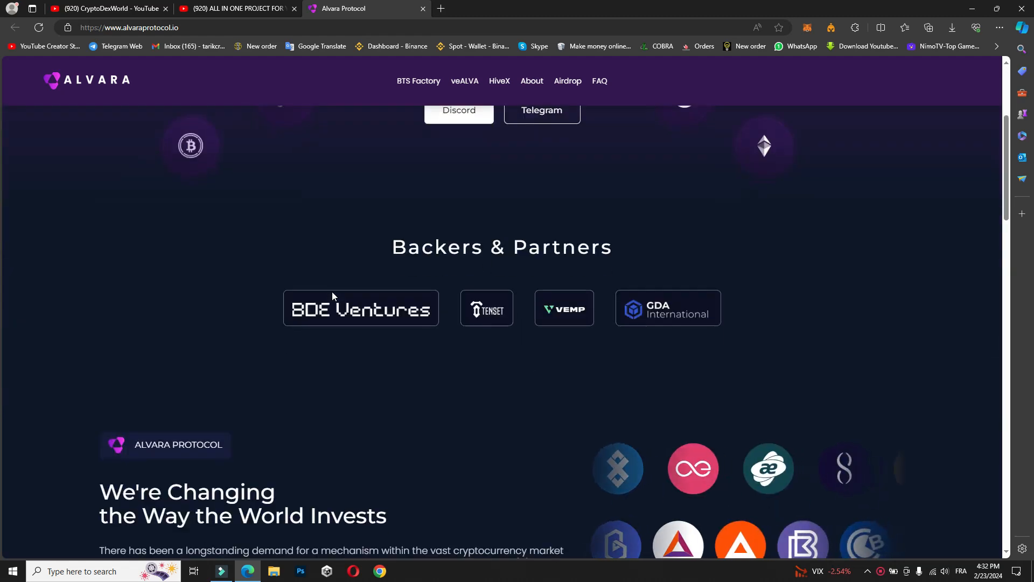
{"action": "scroll", "scroll_direction": "up", "scroll_amount": 3}
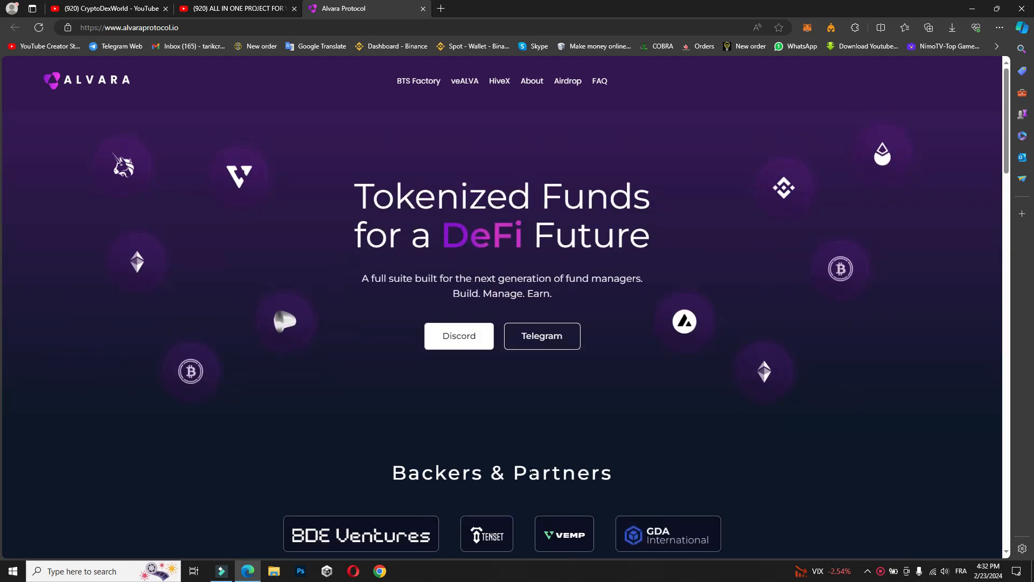
{"action": "mouse_move", "coordinate": [509, 457]}
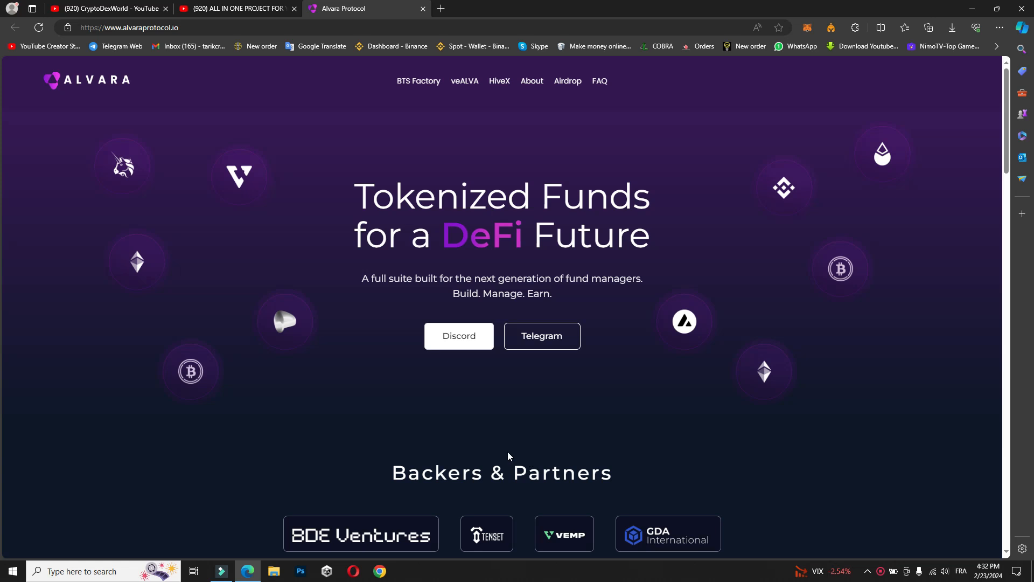
{"action": "mouse_move", "coordinate": [304, 429]}
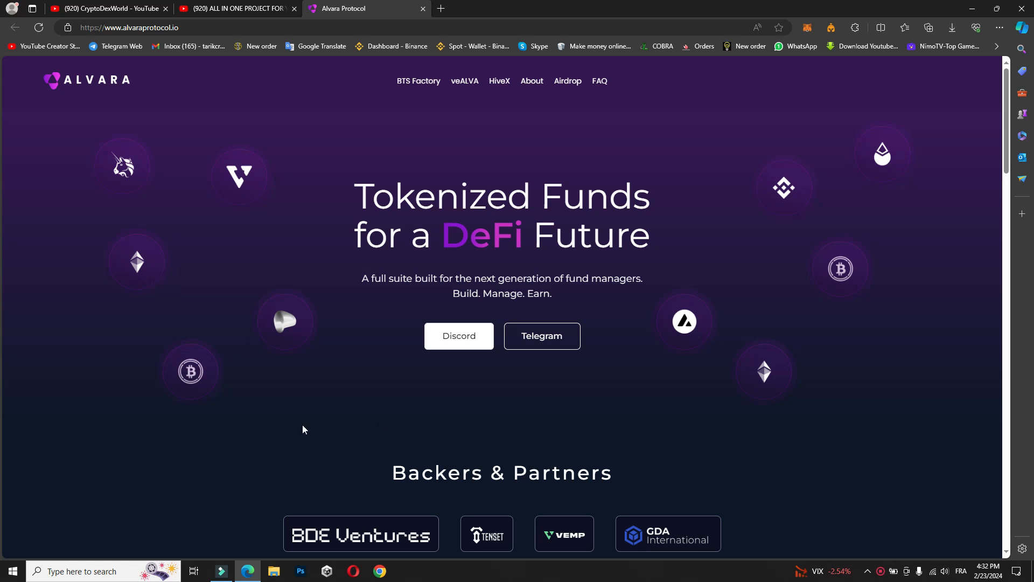
{"action": "mouse_move", "coordinate": [301, 425]}
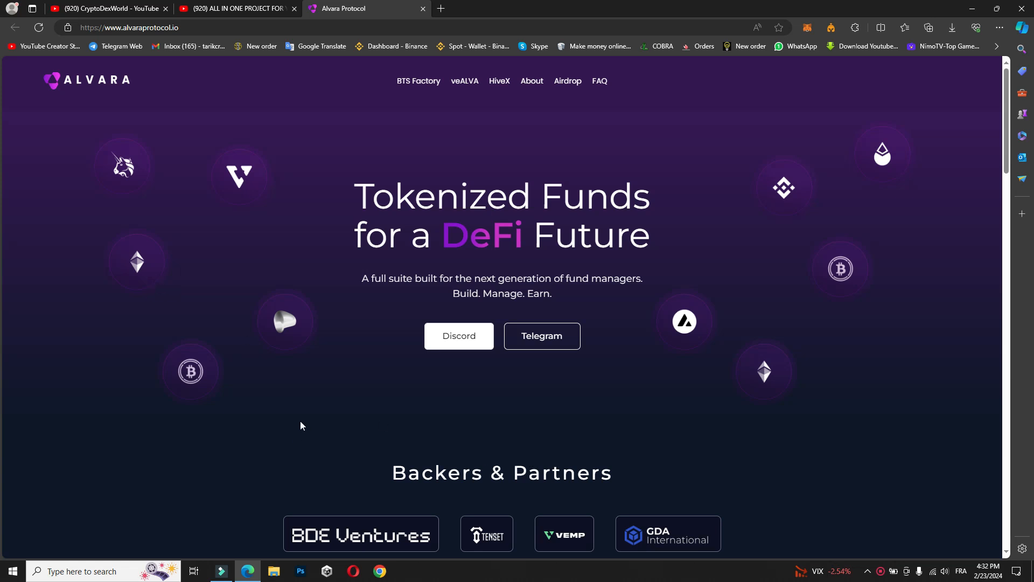
{"action": "mouse_move", "coordinate": [318, 409]}
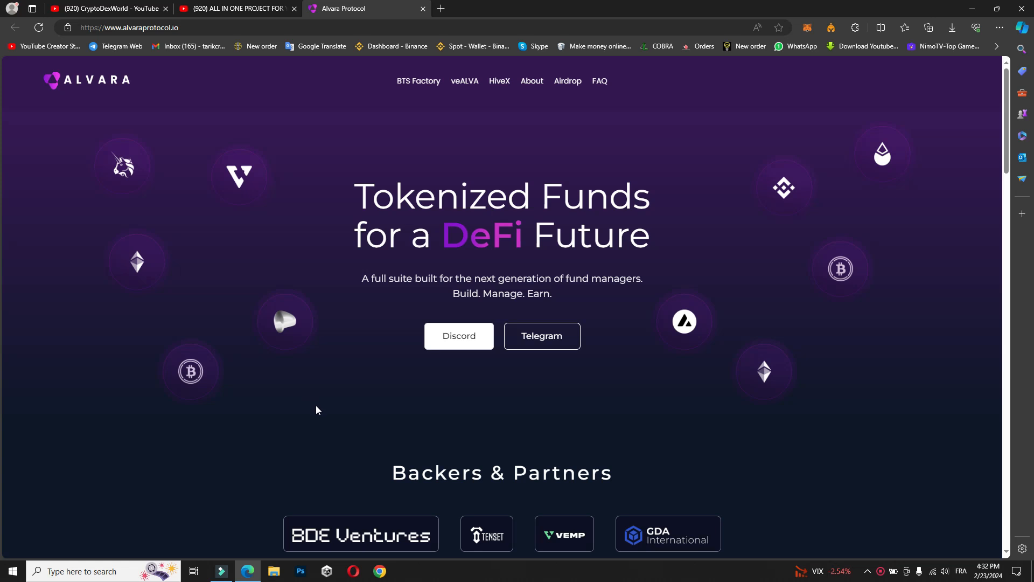
{"action": "mouse_move", "coordinate": [657, 407]}
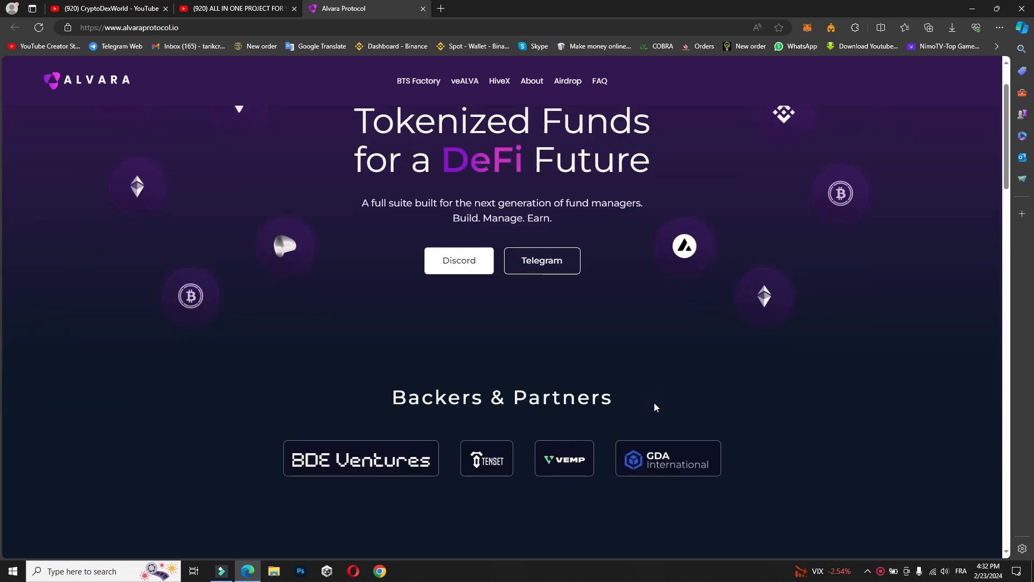
{"action": "scroll", "scroll_direction": "down", "scroll_amount": 3}
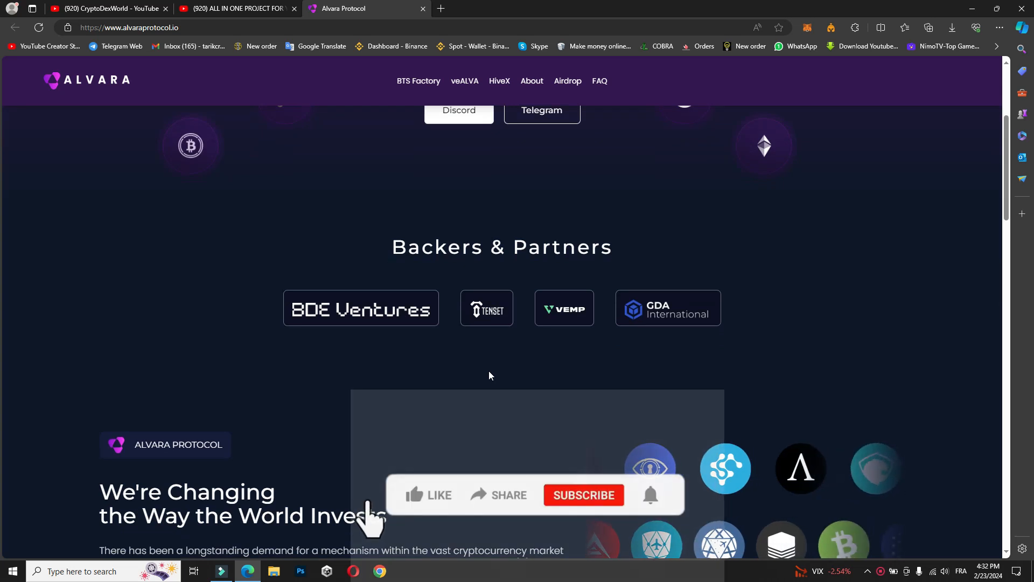
{"action": "left_click", "coordinate": [428, 495]}
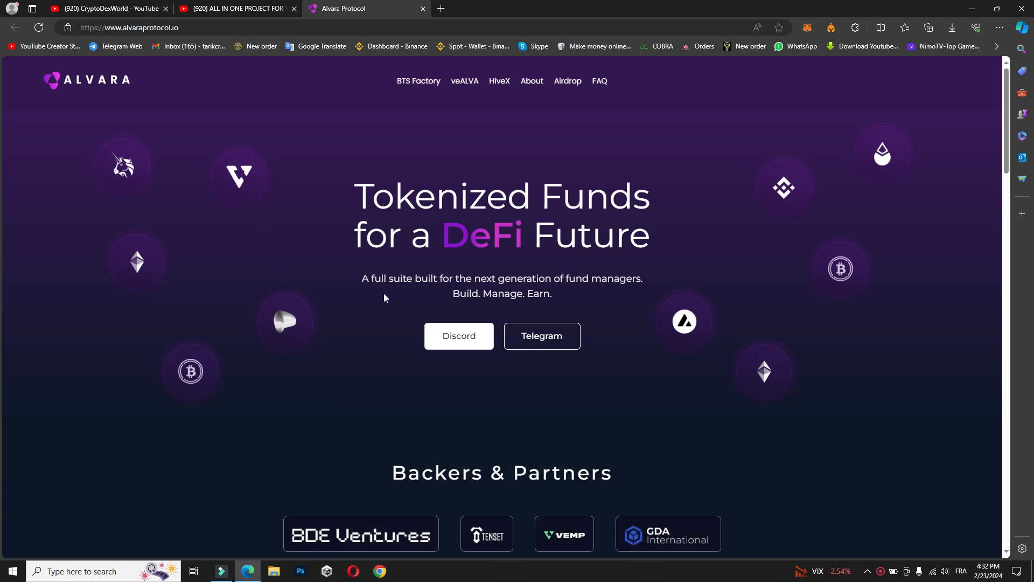
{"action": "scroll", "scroll_direction": "down", "scroll_amount": 3}
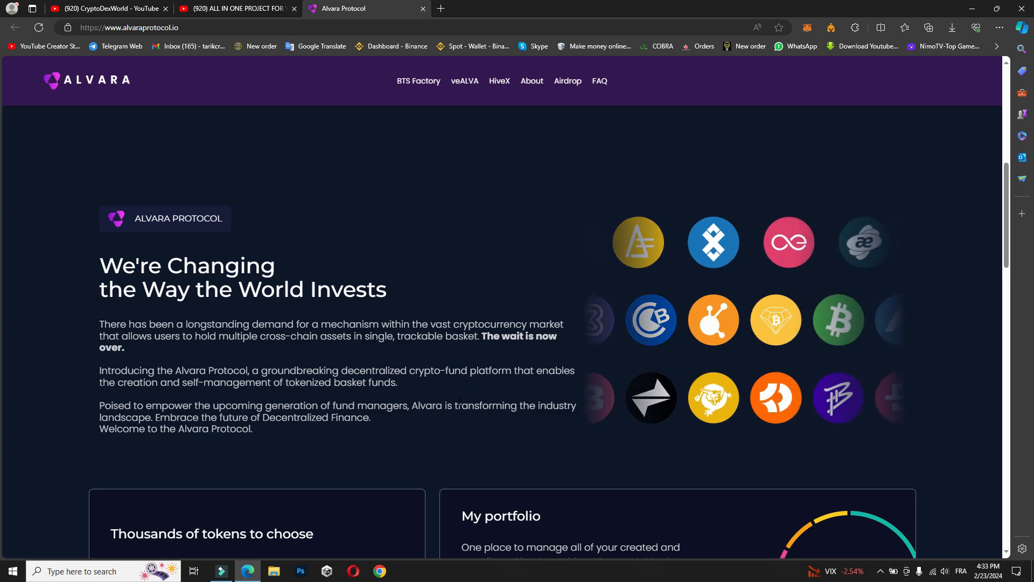
{"action": "scroll", "scroll_direction": "down", "scroll_amount": 3}
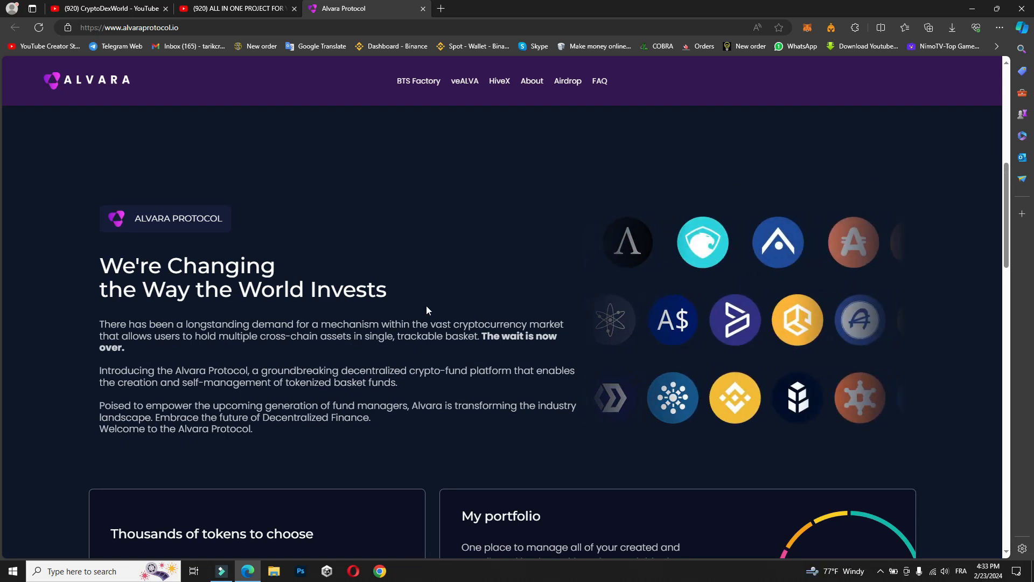
Scroll through the Marketplace cards down to the Leaderboard and Learn sections
{"action": "scroll", "scroll_direction": "down", "scroll_amount": 3}
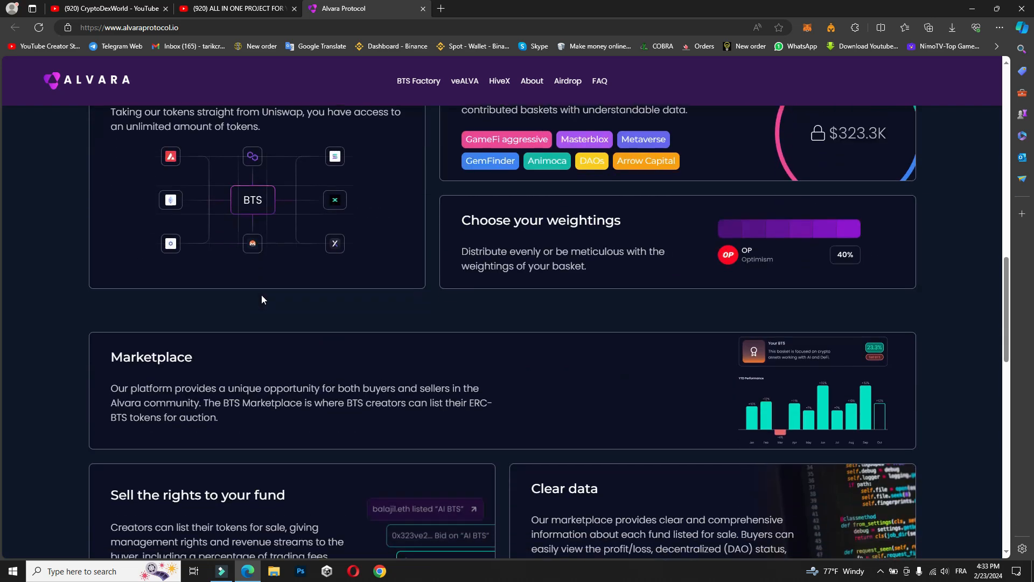
{"action": "scroll", "scroll_direction": "down", "scroll_amount": 3}
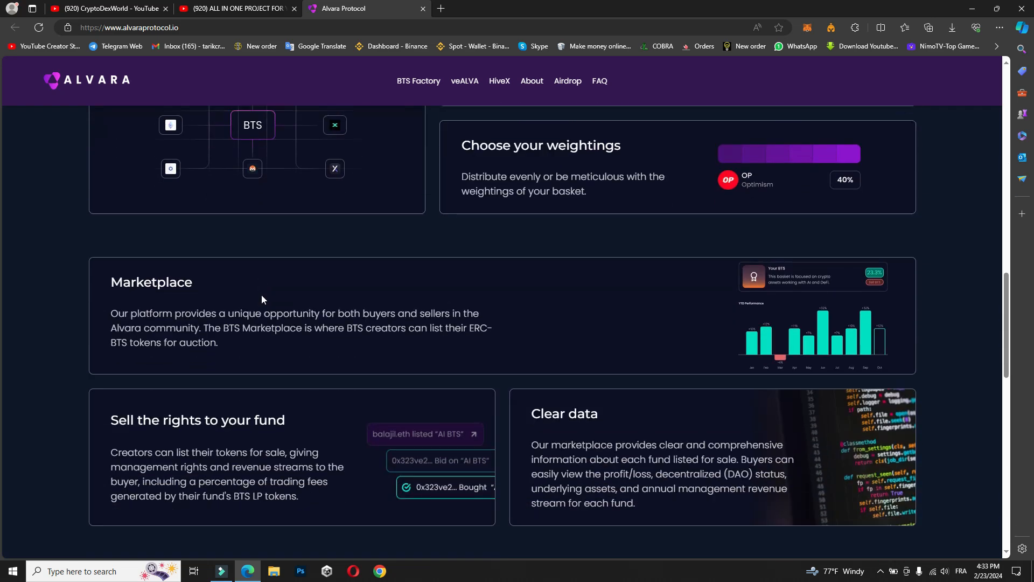
{"action": "mouse_move", "coordinate": [399, 235]}
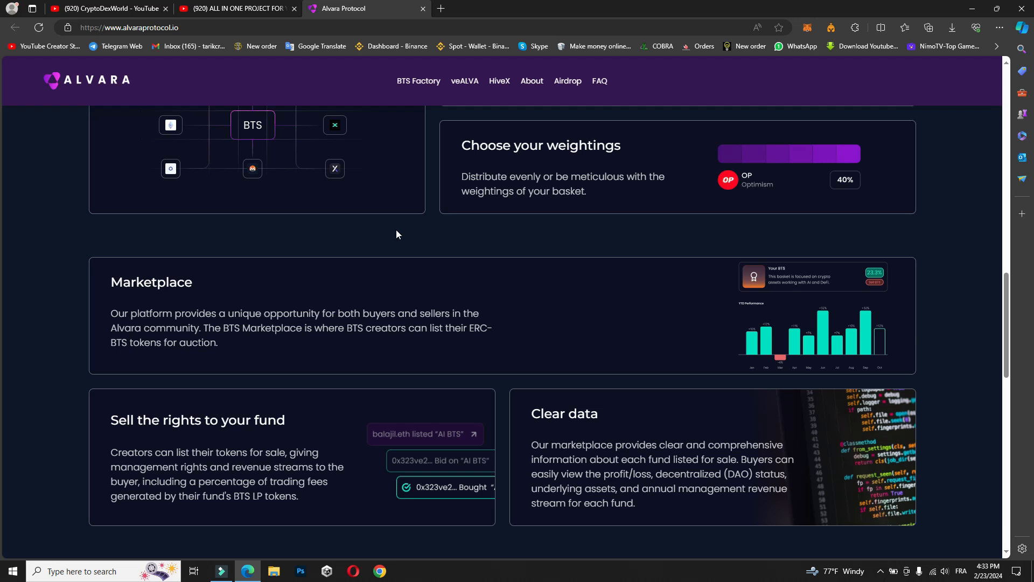
{"action": "mouse_move", "coordinate": [508, 264]}
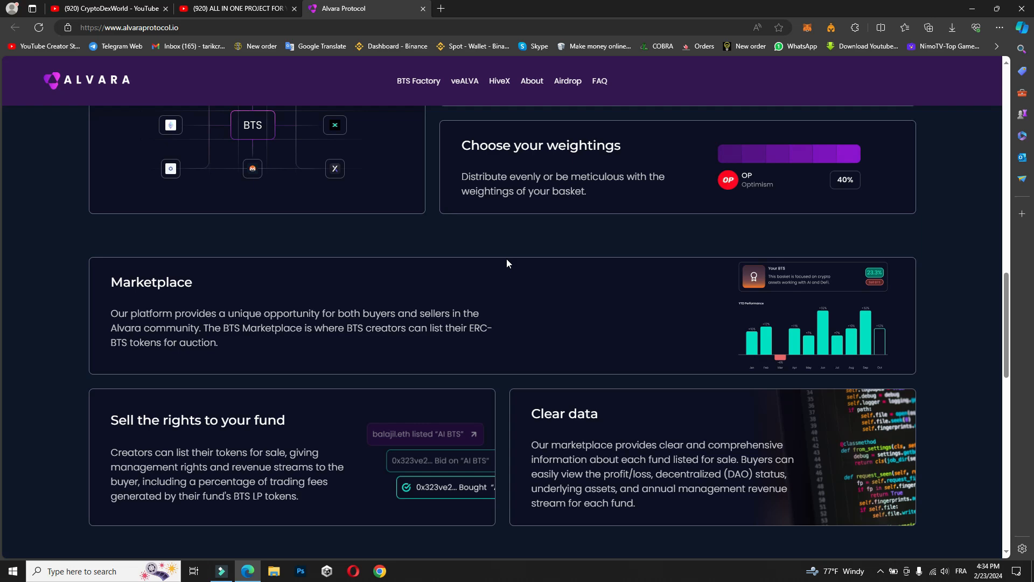
{"action": "scroll", "scroll_direction": "down", "scroll_amount": 3}
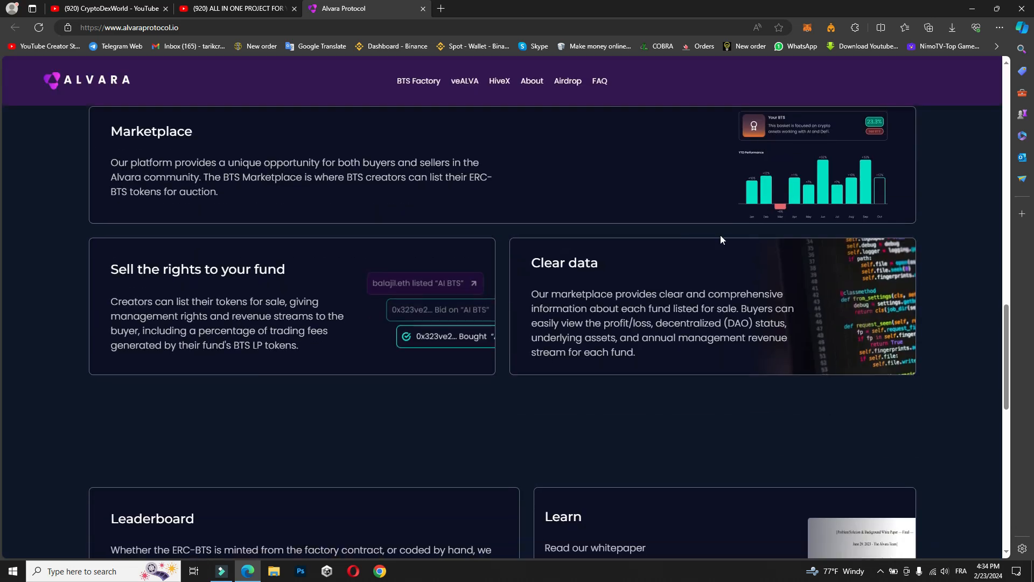
{"action": "mouse_move", "coordinate": [604, 382]}
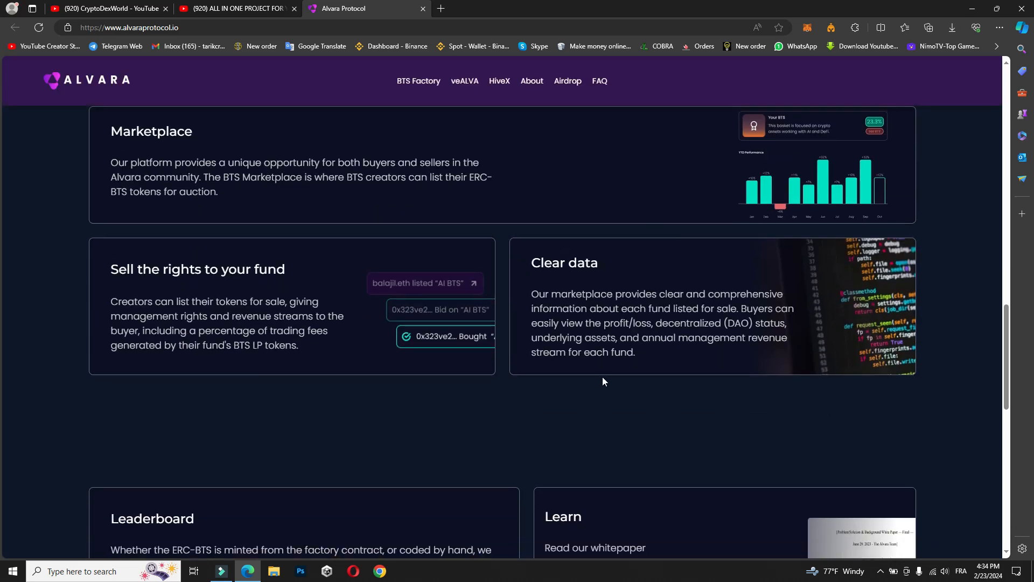
{"action": "mouse_move", "coordinate": [608, 409]}
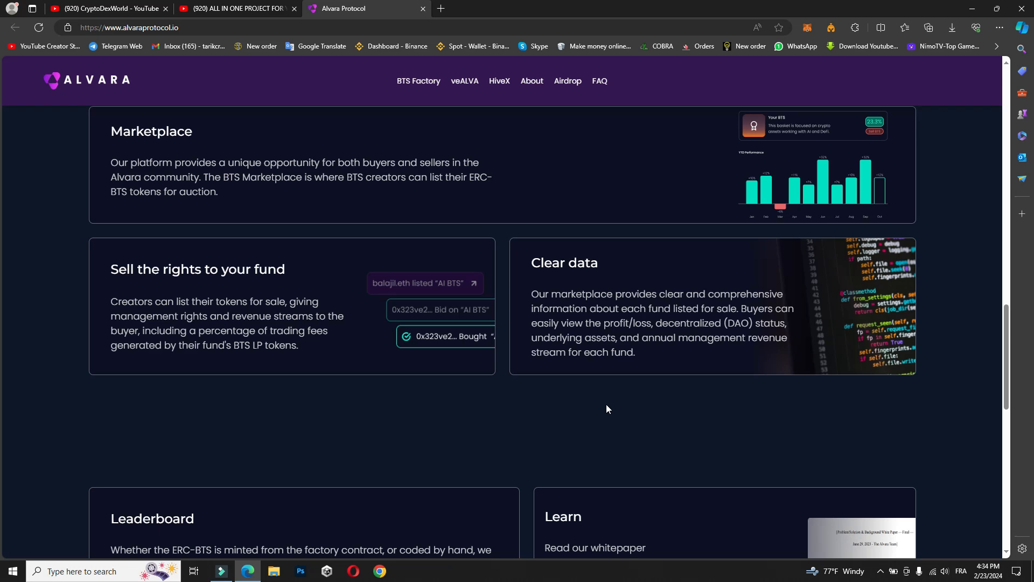
{"action": "mouse_move", "coordinate": [270, 368]}
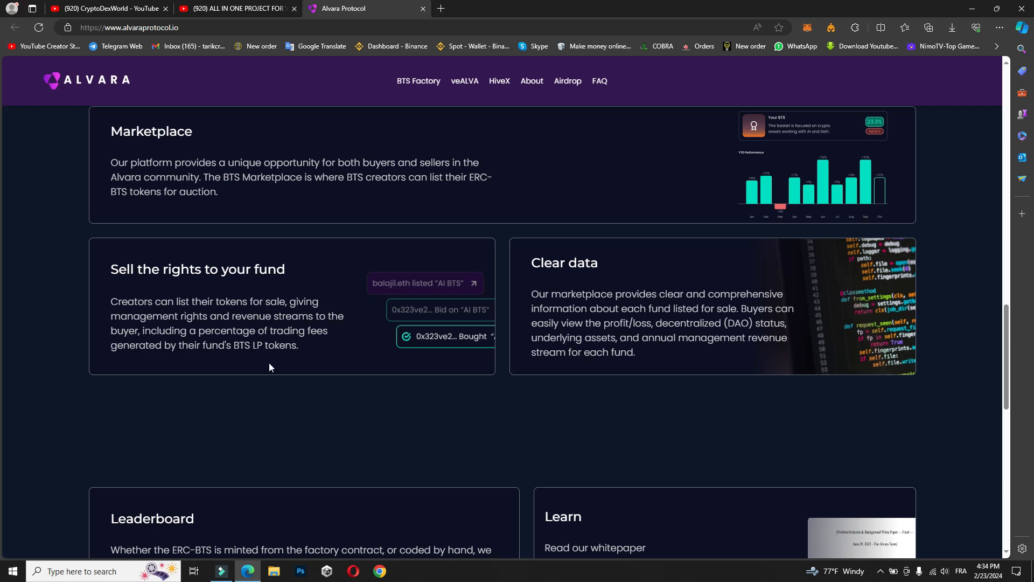
{"action": "scroll", "scroll_direction": "down", "scroll_amount": 3}
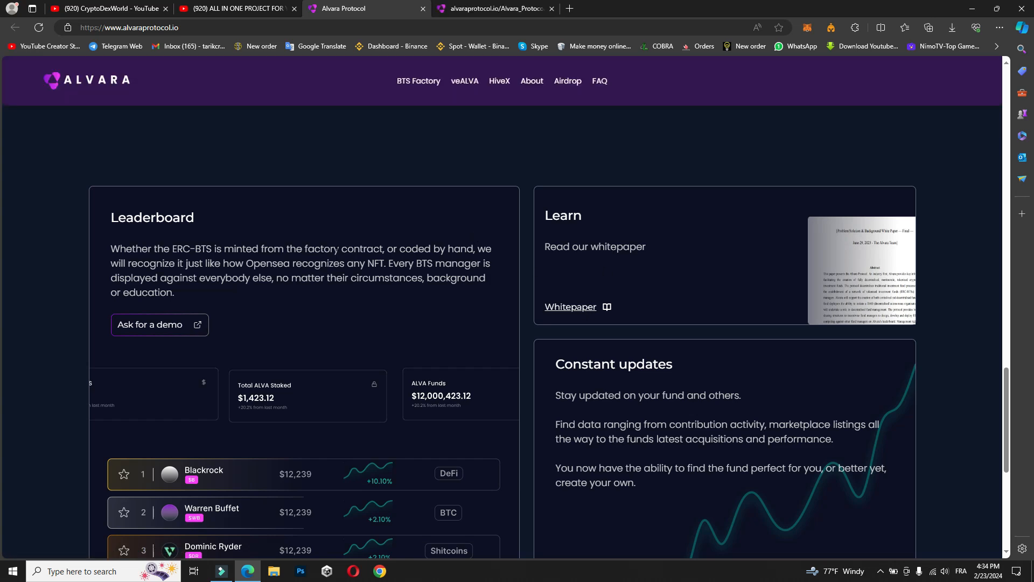
Skim the whitepaper PDF to page 12 (ERC-BTS LP Tokens), then return to the Alvara website tab
{"action": "left_click", "coordinate": [571, 306]}
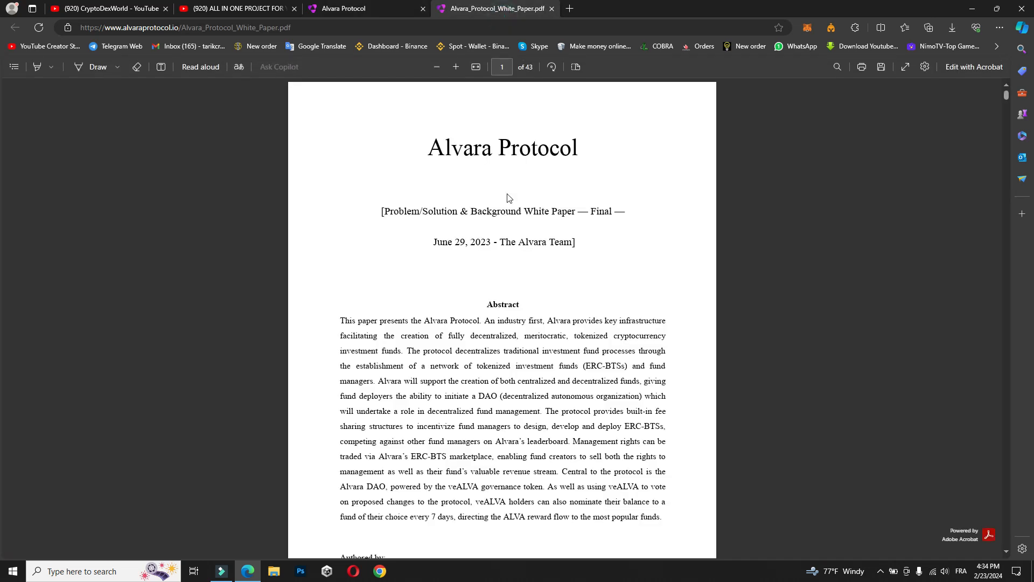
{"action": "scroll", "scroll_direction": "down", "scroll_amount": 3}
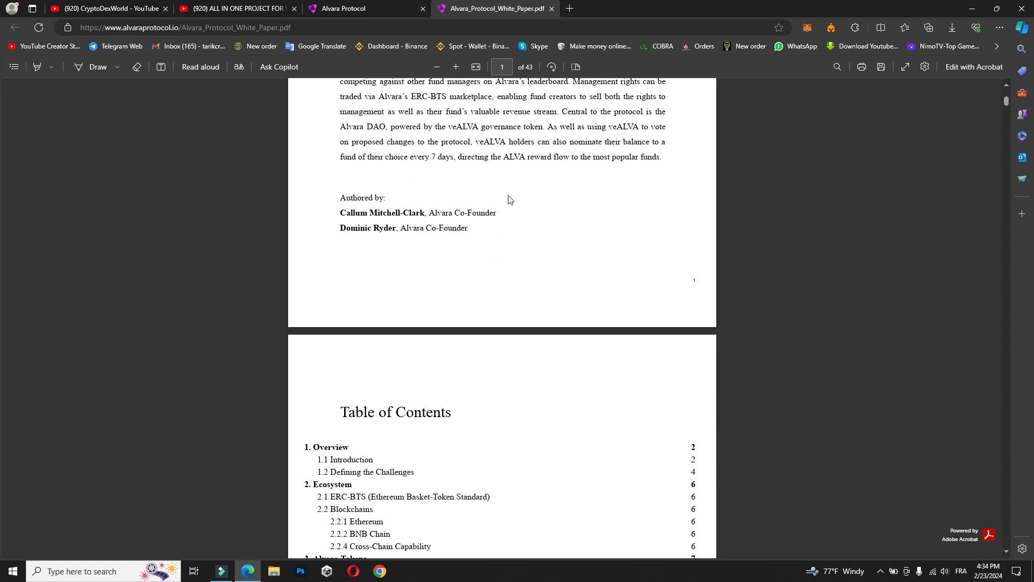
{"action": "scroll", "scroll_direction": "down", "scroll_amount": 3}
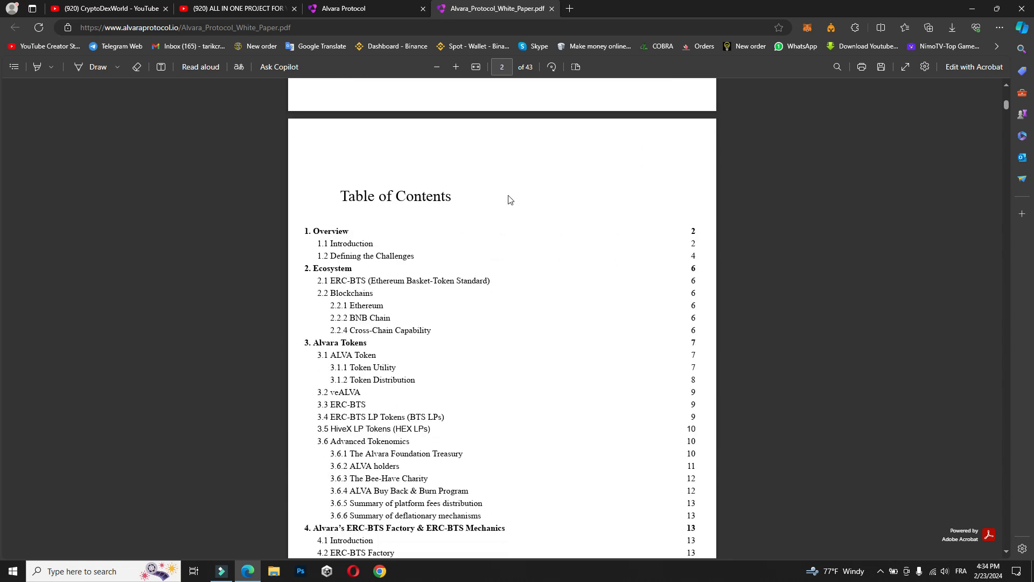
{"action": "scroll", "scroll_direction": "down", "scroll_amount": 3}
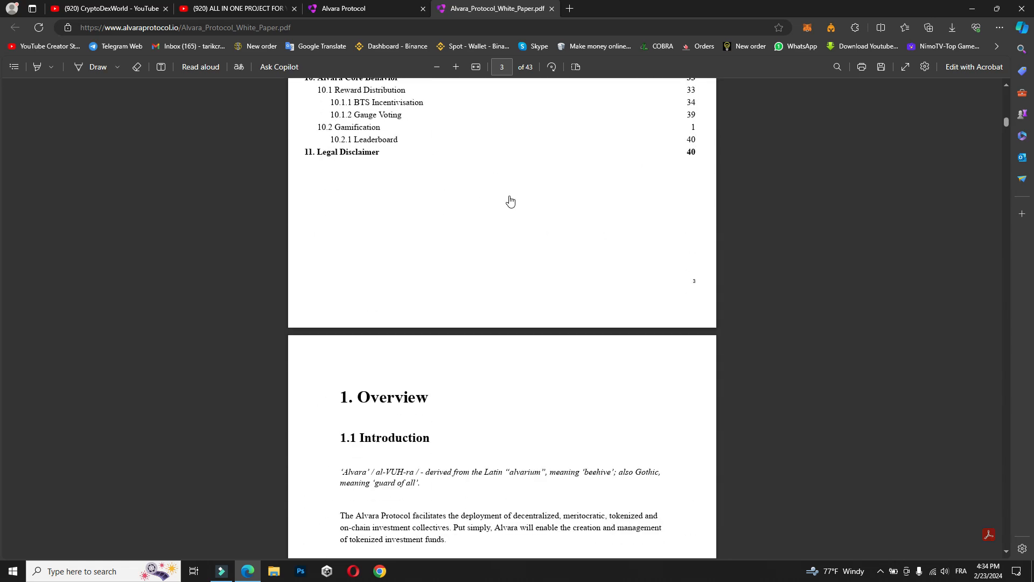
{"action": "scroll", "scroll_direction": "down", "scroll_amount": 3}
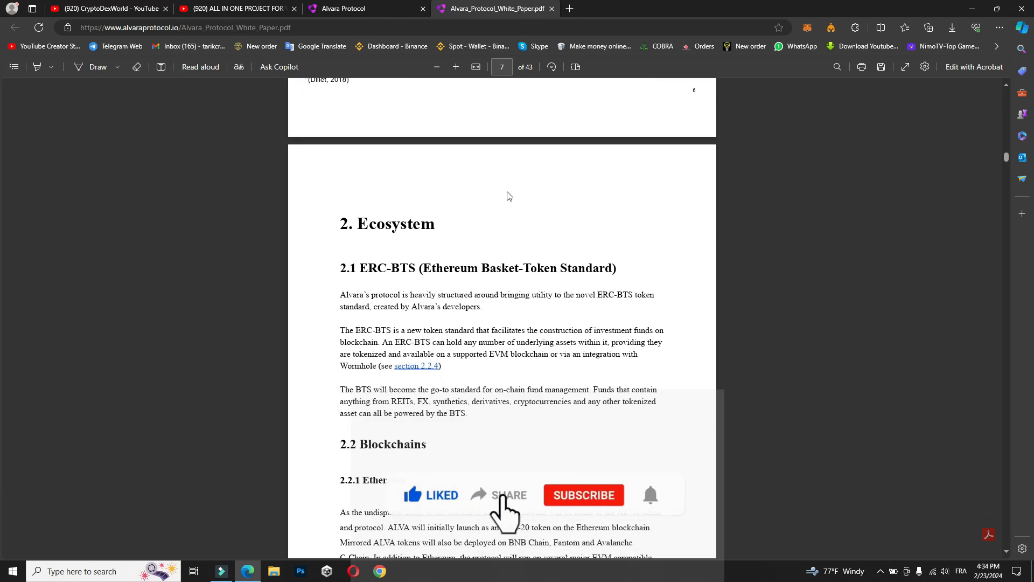
{"action": "scroll", "scroll_direction": "down", "scroll_amount": 3}
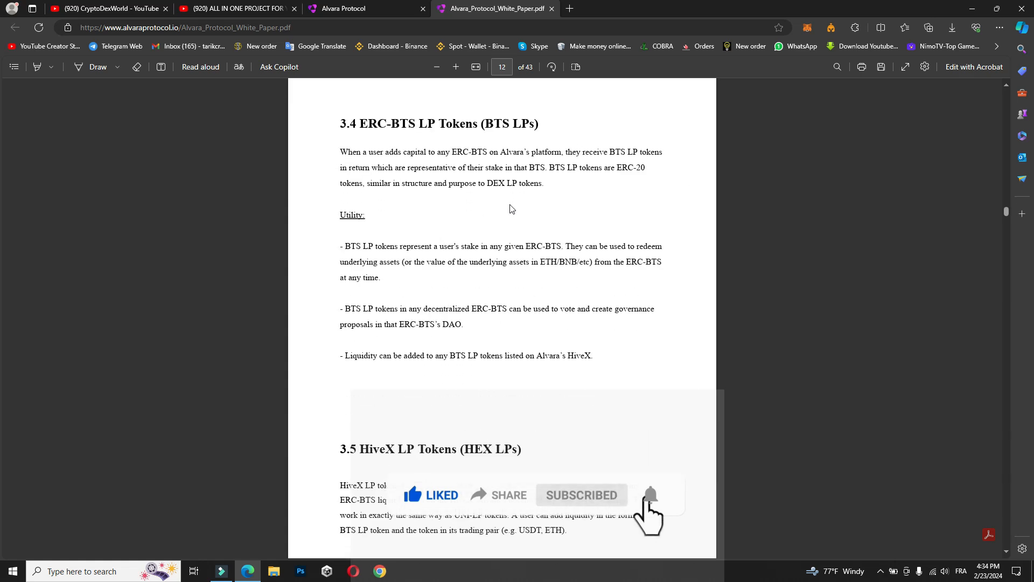
{"action": "left_click", "coordinate": [356, 9]}
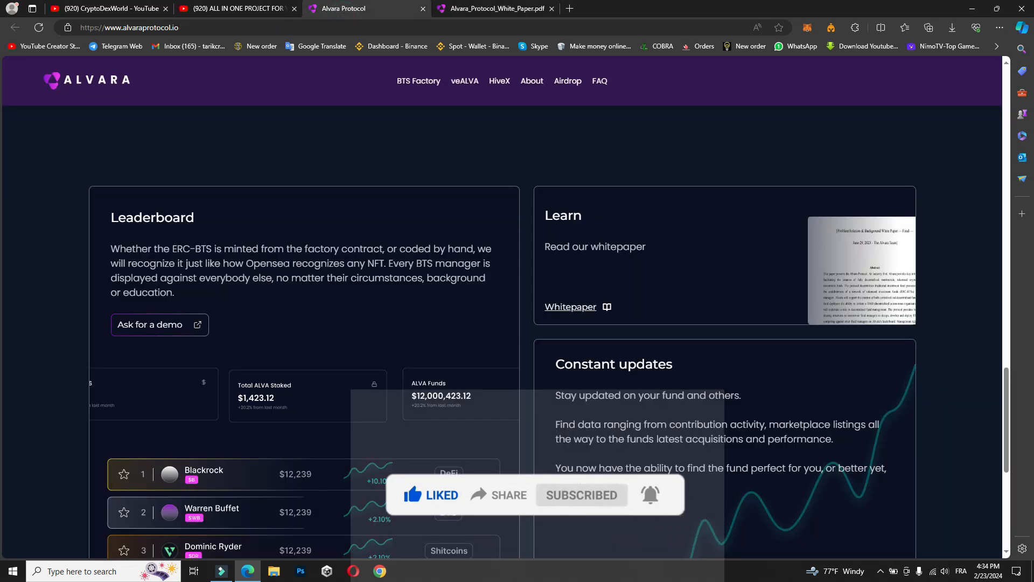
Scroll down to the page footer with the Company and Documents links and early adopter signup
{"action": "scroll", "scroll_direction": "down", "scroll_amount": 3}
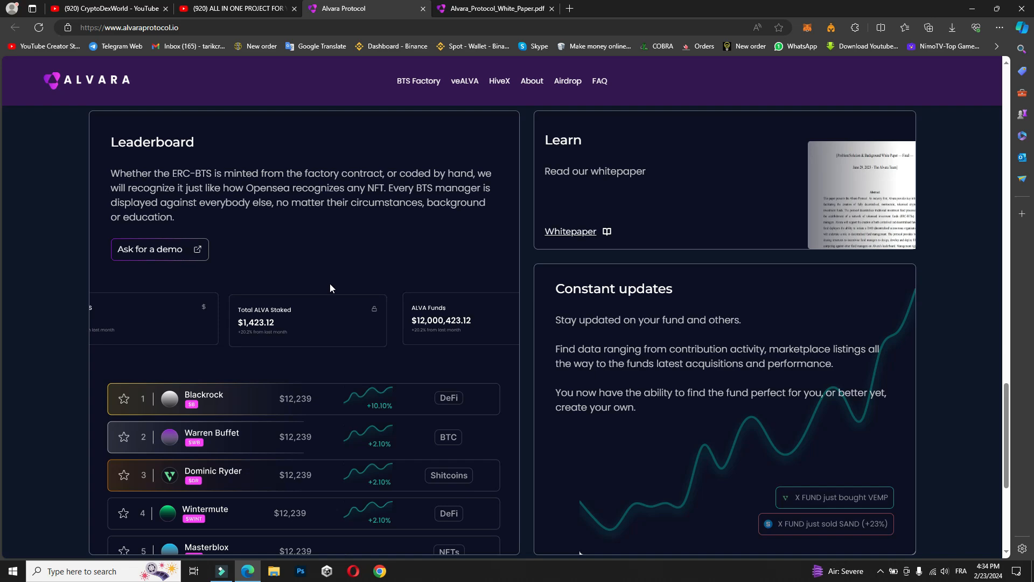
{"action": "scroll", "scroll_direction": "down", "scroll_amount": 3}
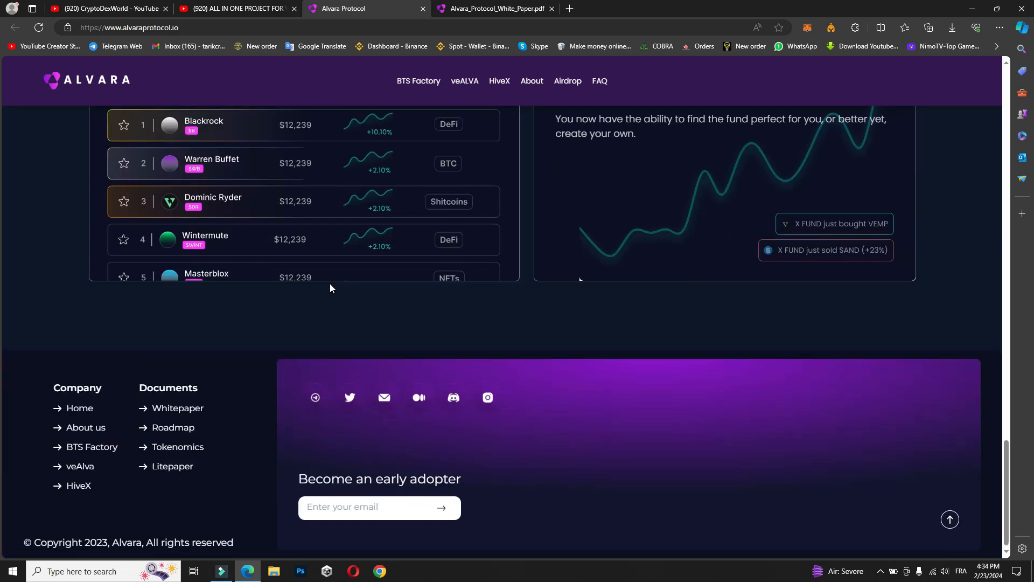
{"action": "mouse_move", "coordinate": [315, 397]}
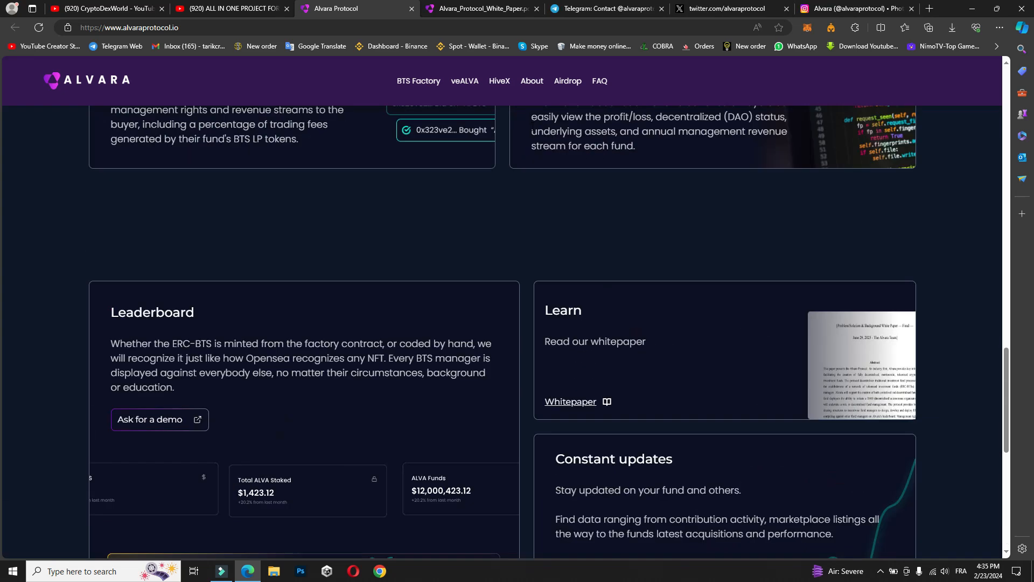
Open the Alvara Protocol Portal channel in Telegram Web and start Safeguard bot verification
{"action": "left_click", "coordinate": [607, 9]}
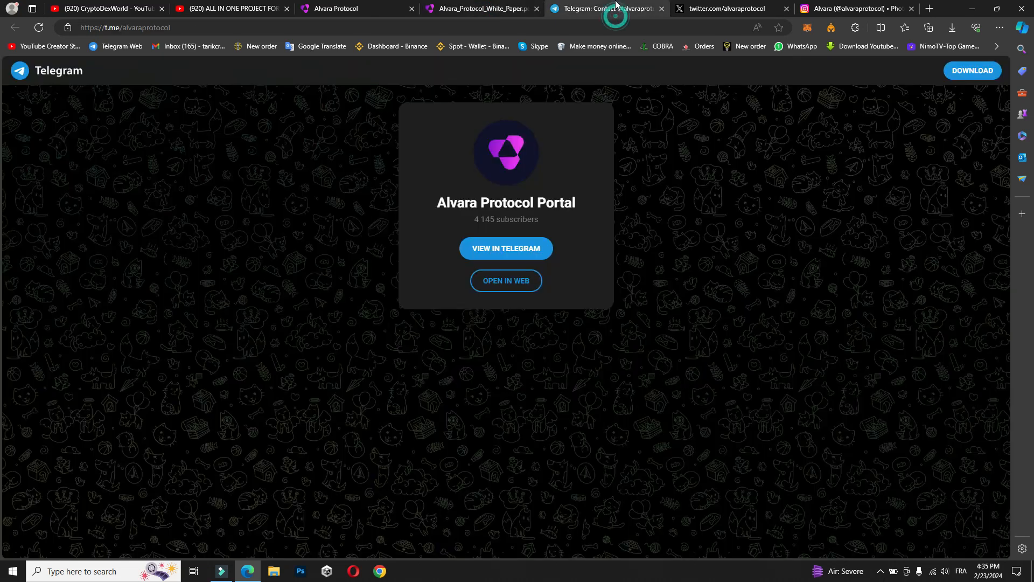
{"action": "left_click", "coordinate": [506, 281]}
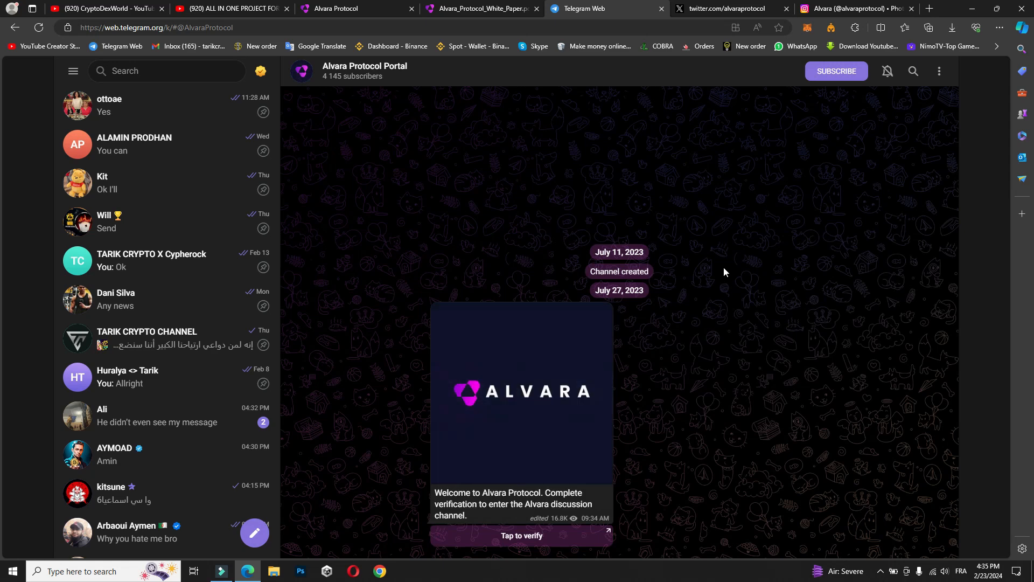
{"action": "left_click", "coordinate": [522, 535]}
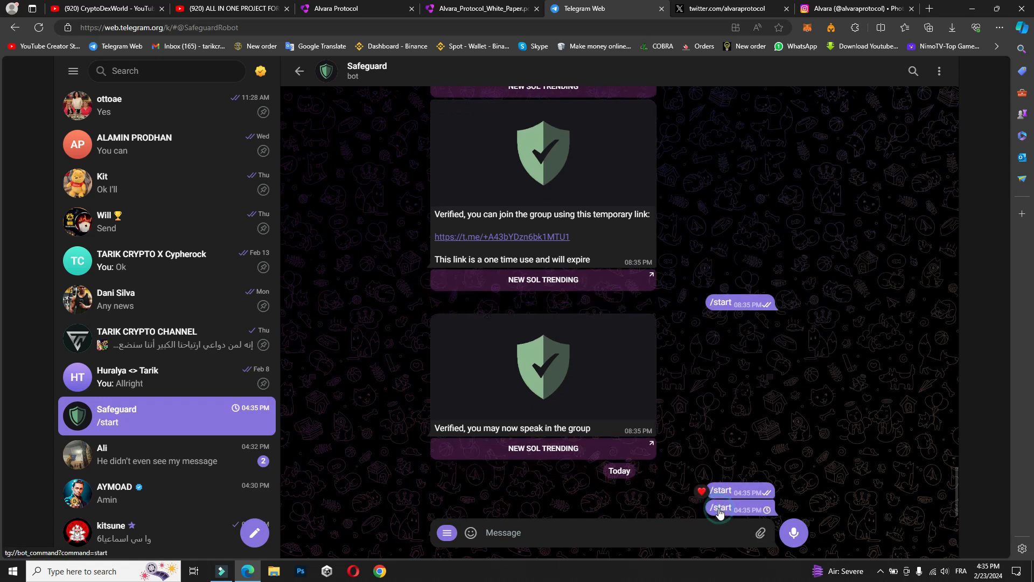
Join the Alvara discussion group via the verification link, browse its members, then switch to the X tab
{"action": "left_click", "coordinate": [722, 508]}
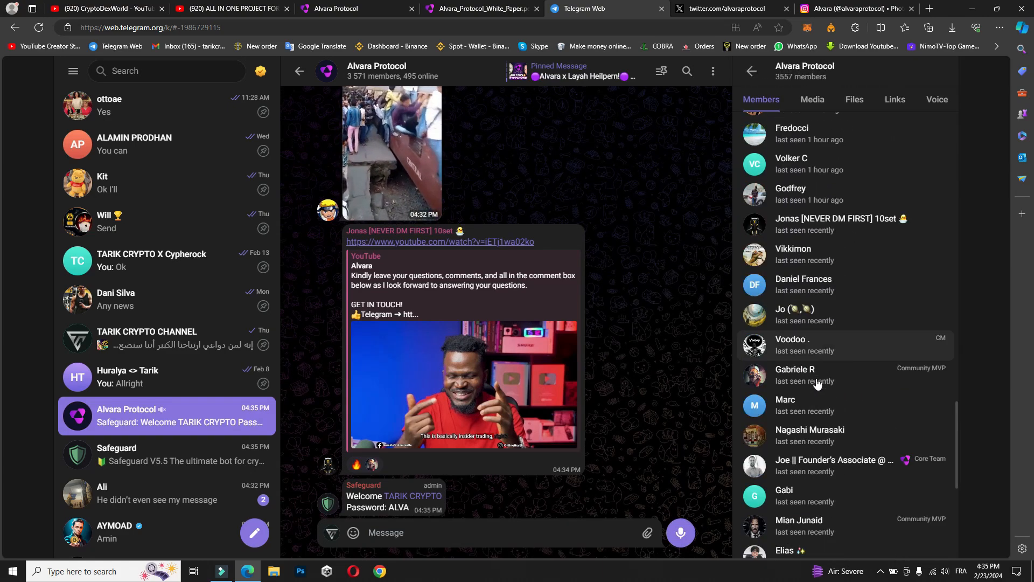
{"action": "scroll", "scroll_direction": "down", "scroll_amount": 3}
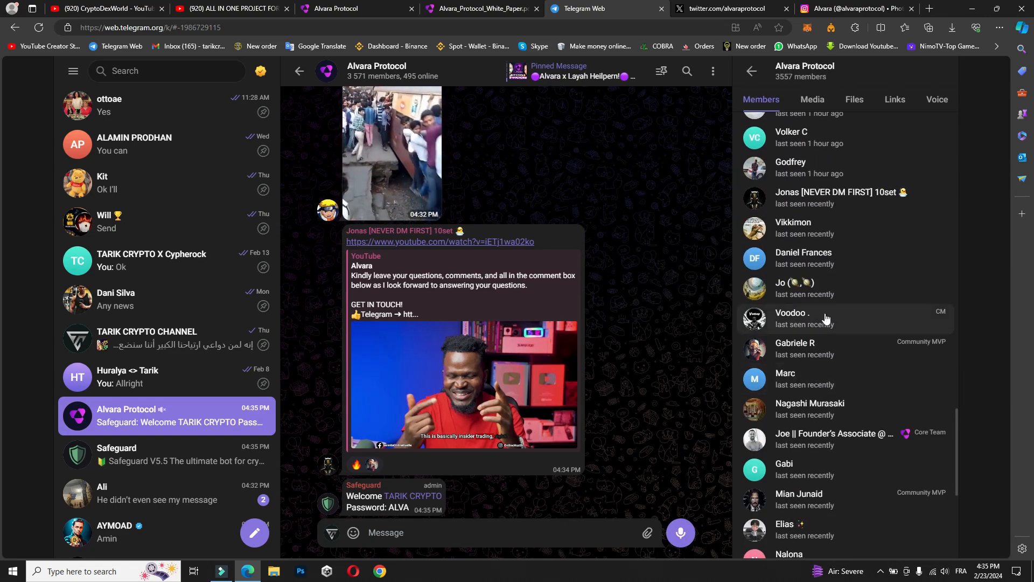
{"action": "scroll", "scroll_direction": "down", "scroll_amount": 3}
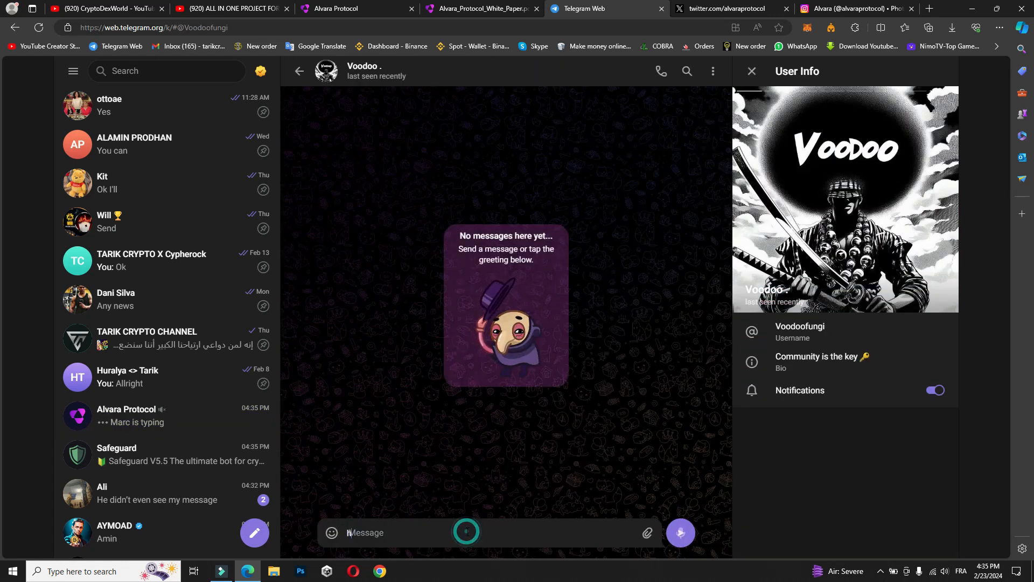
{"action": "left_click", "coordinate": [727, 9]}
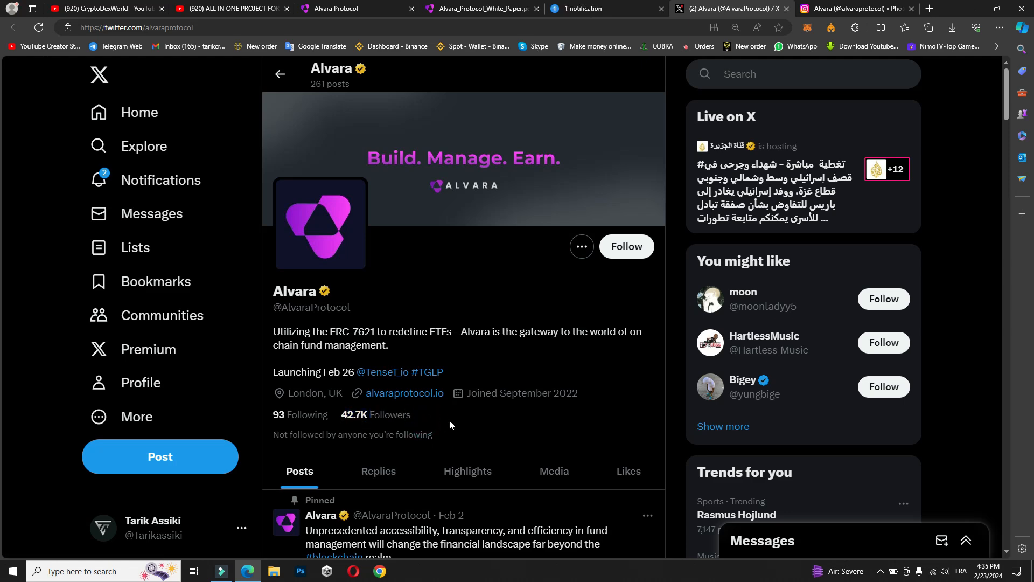
{"action": "scroll", "scroll_direction": "down", "scroll_amount": 3}
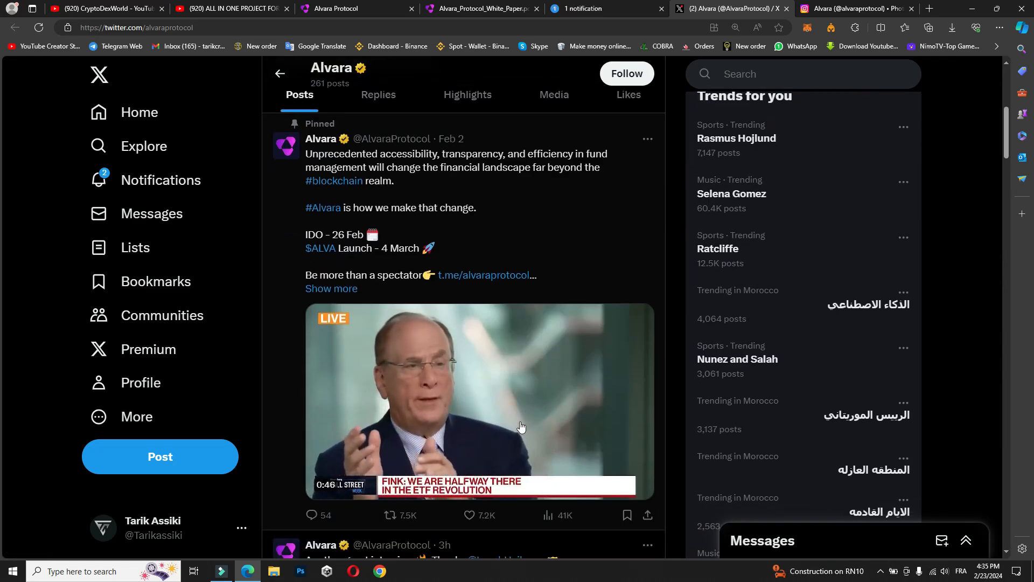
{"action": "mouse_move", "coordinate": [605, 218]}
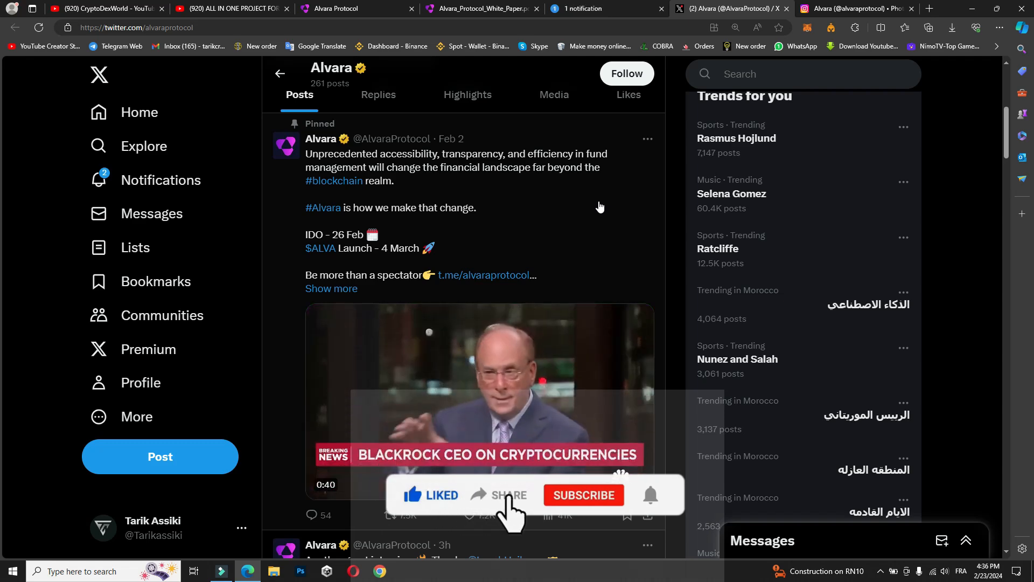
{"action": "scroll", "scroll_direction": "down", "scroll_amount": 3}
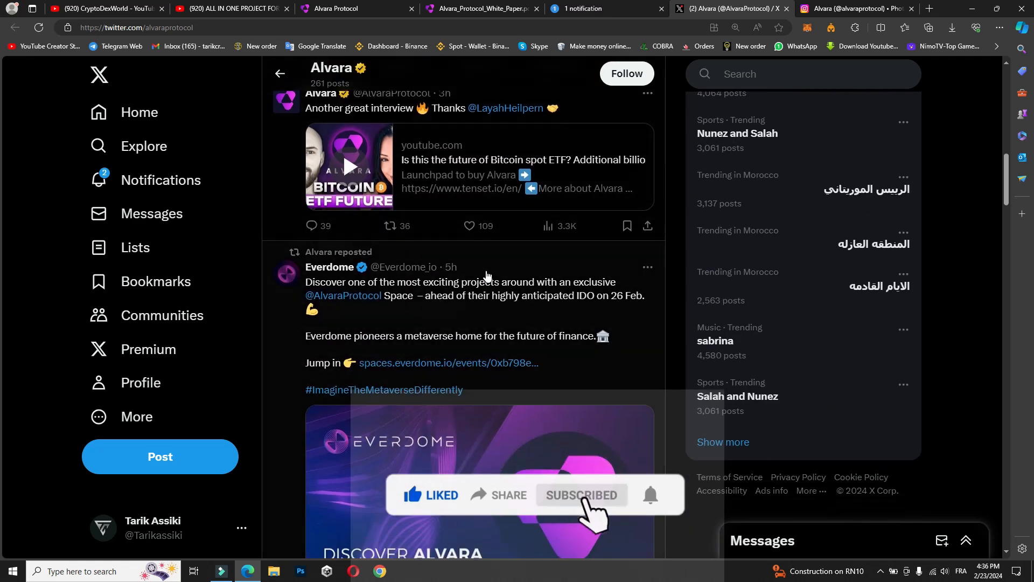
{"action": "left_click", "coordinate": [853, 9]}
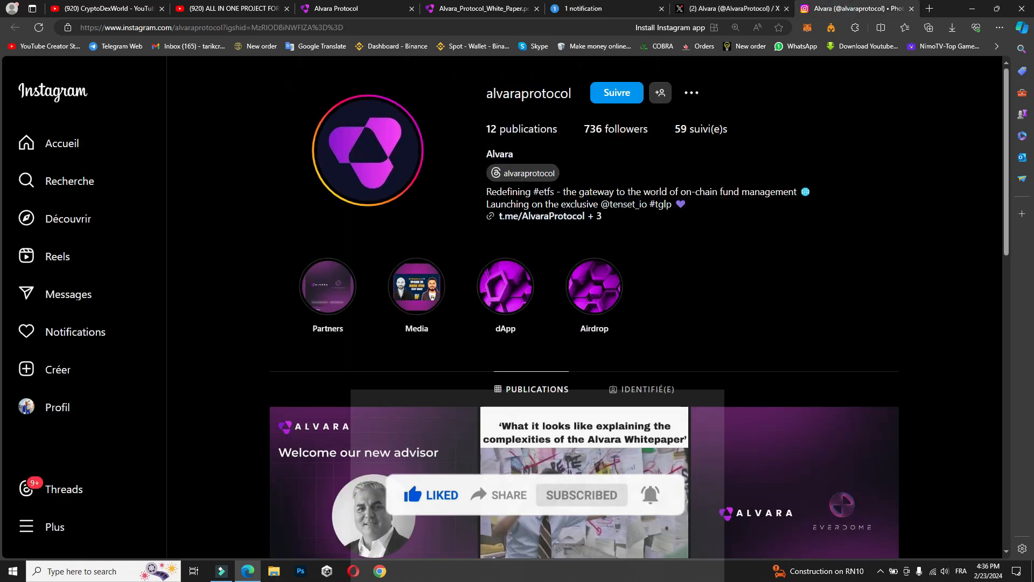
Browse the alvaraprotocol Instagram post grid, then return to the Alvara X profile
{"action": "scroll", "scroll_direction": "down", "scroll_amount": 3}
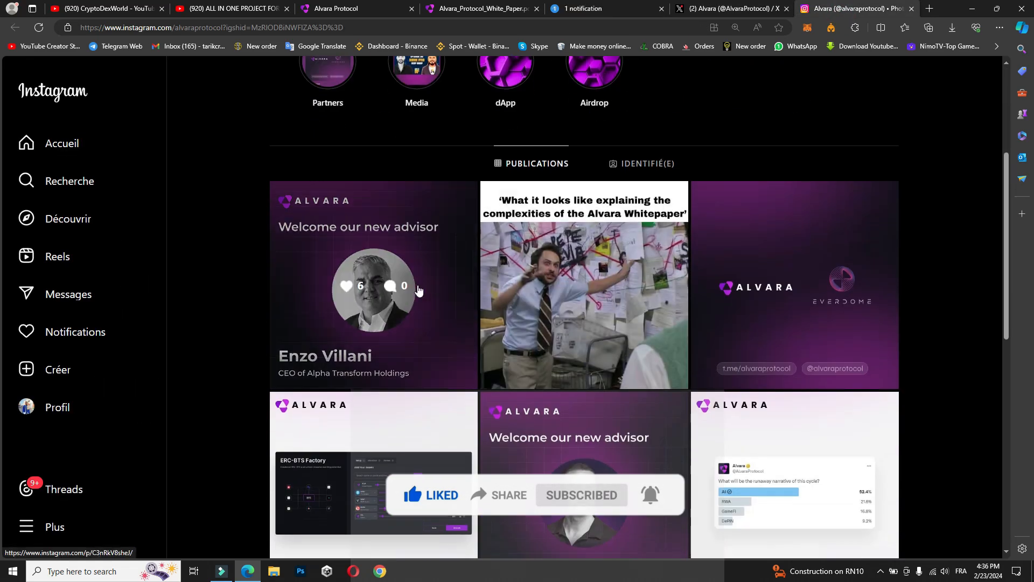
{"action": "scroll", "scroll_direction": "down", "scroll_amount": 3}
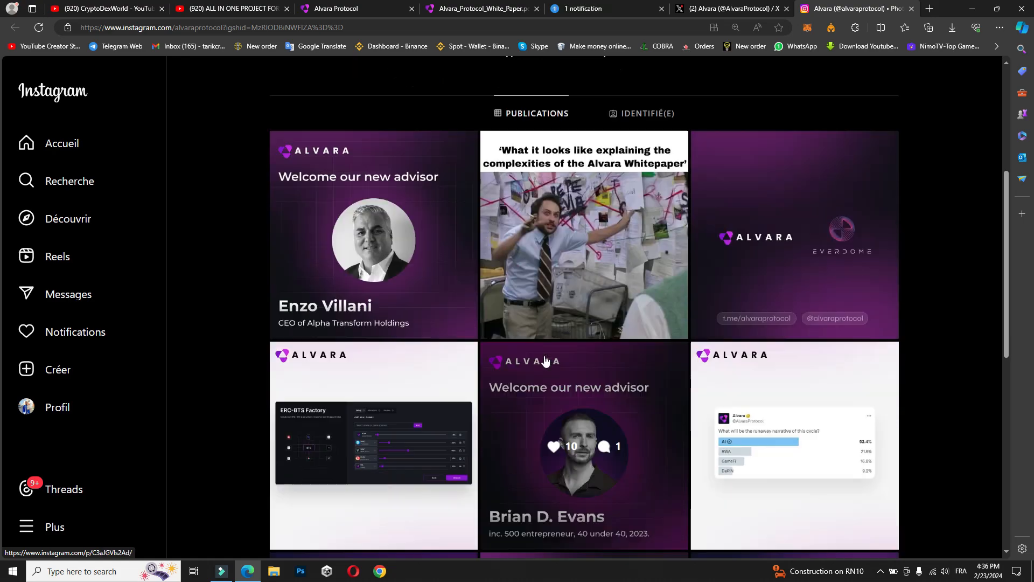
{"action": "scroll", "scroll_direction": "down", "scroll_amount": 3}
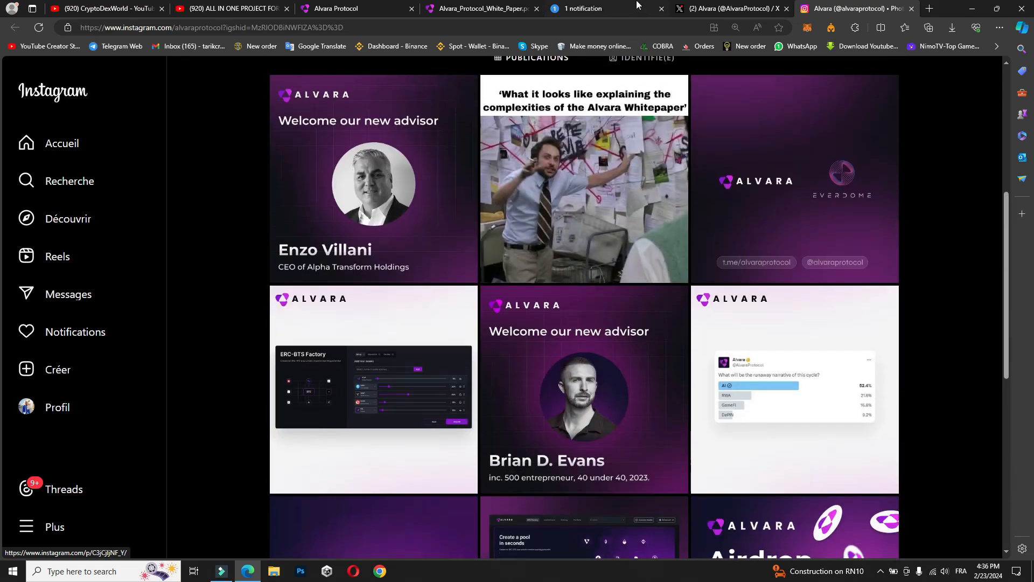
{"action": "left_click", "coordinate": [729, 9]}
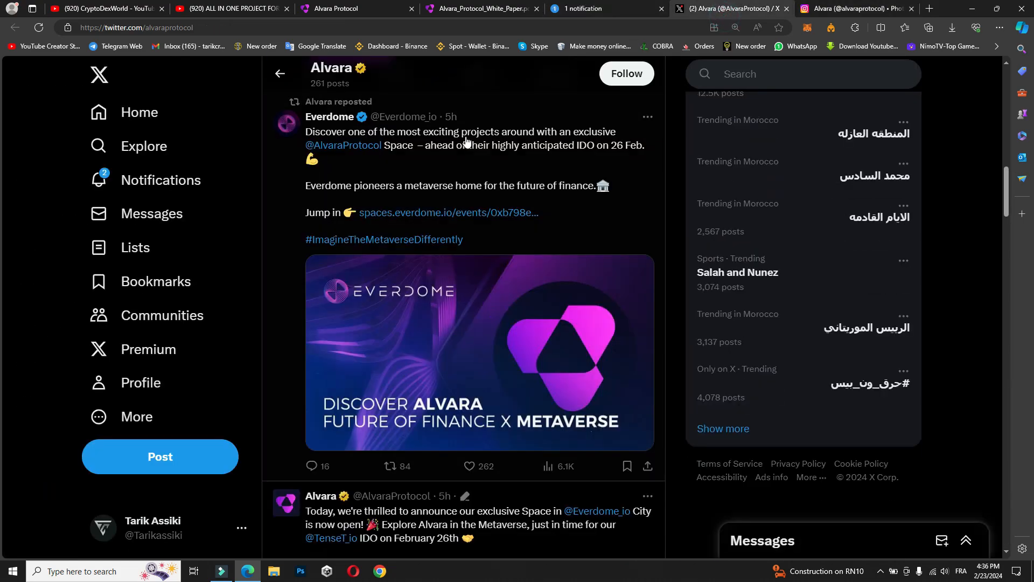
{"action": "mouse_move", "coordinate": [461, 150]}
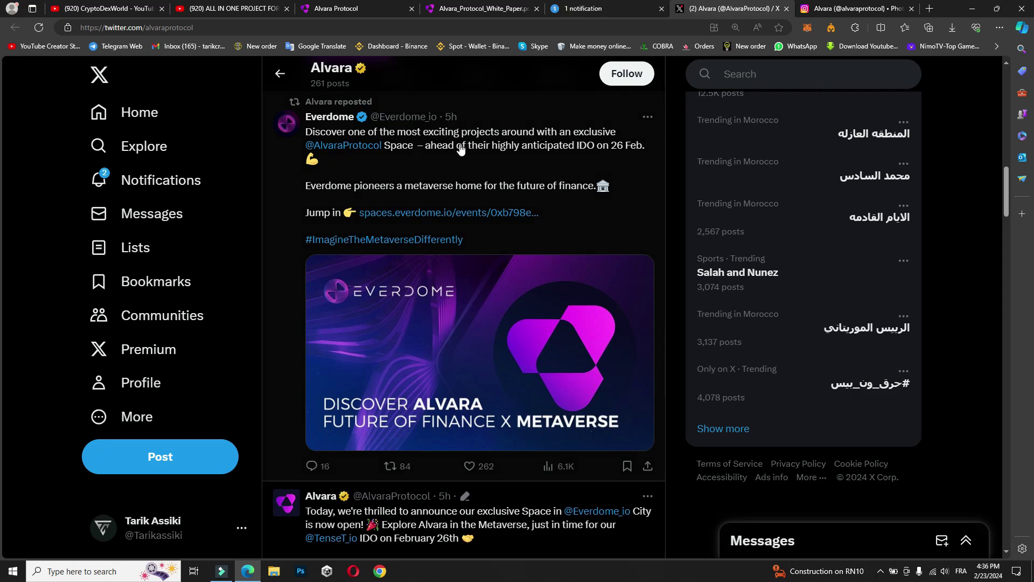